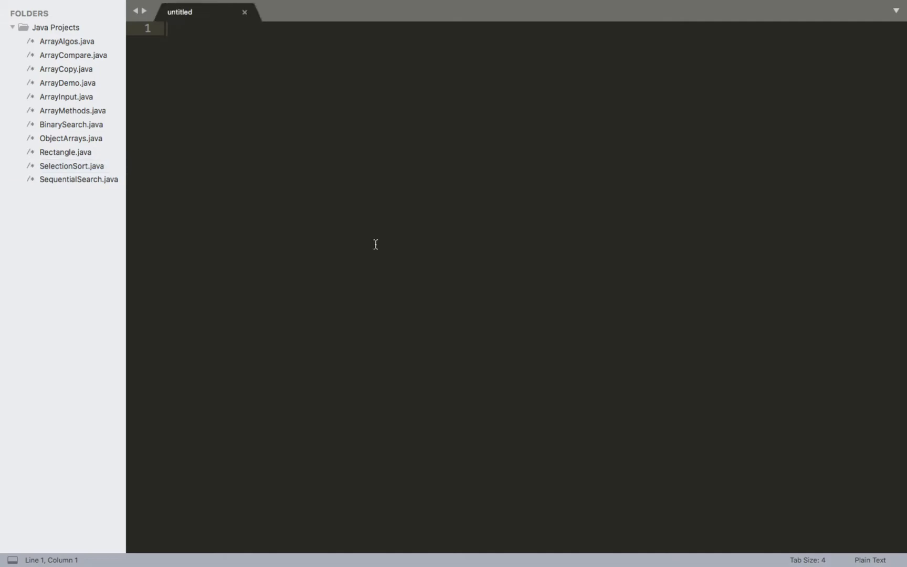
# - Save the new file as CommandArgs.java in the Java Projects folder
pyautogui.press('cmd+s')
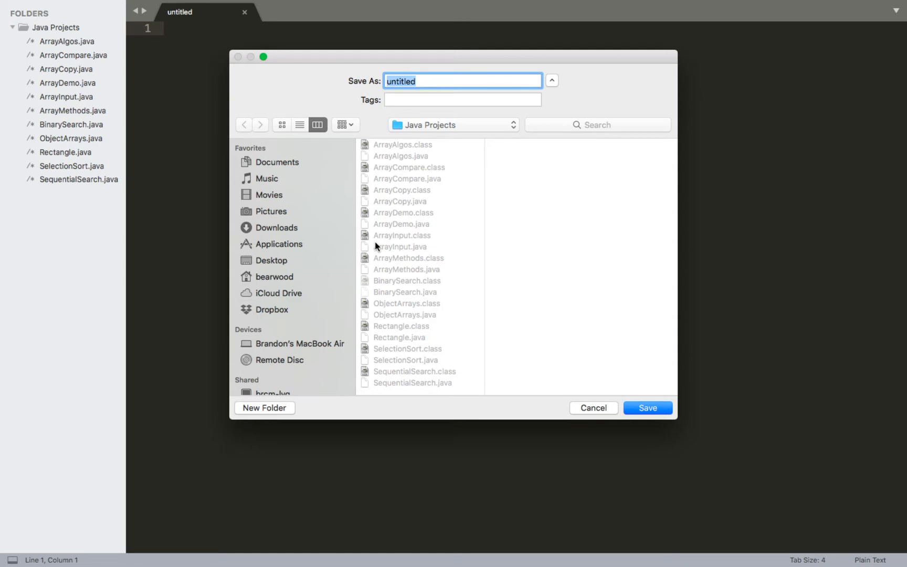
pyautogui.write('CommandArg')
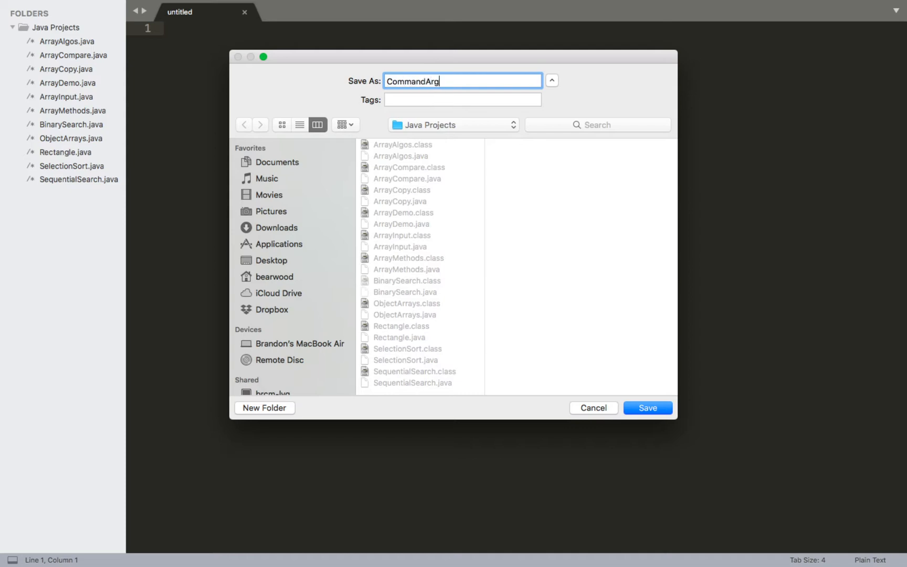
pyautogui.click(648, 409)
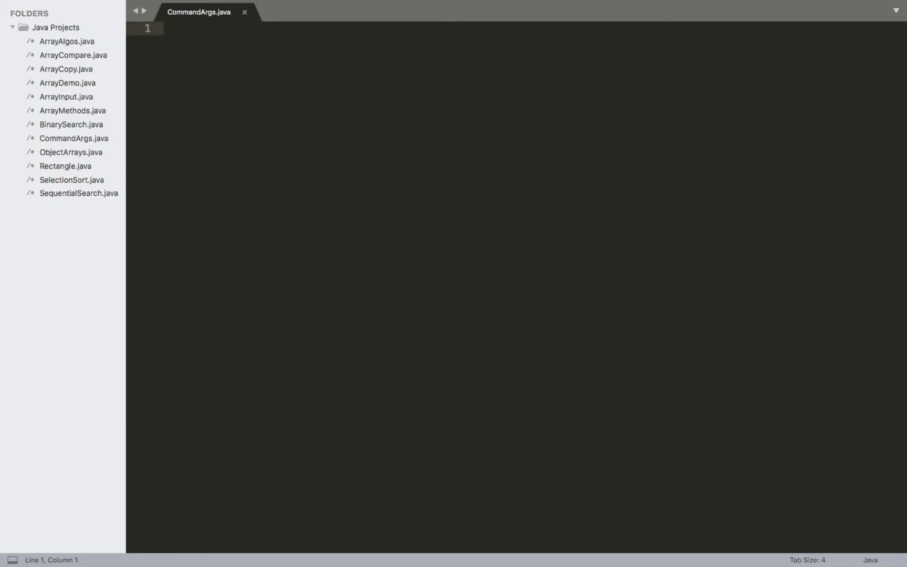
# - Declare public class CommandArgs with an empty main(String[] args) method
pyautogui.write('public class CommandArgs')
pyautogui.write('public static void main')
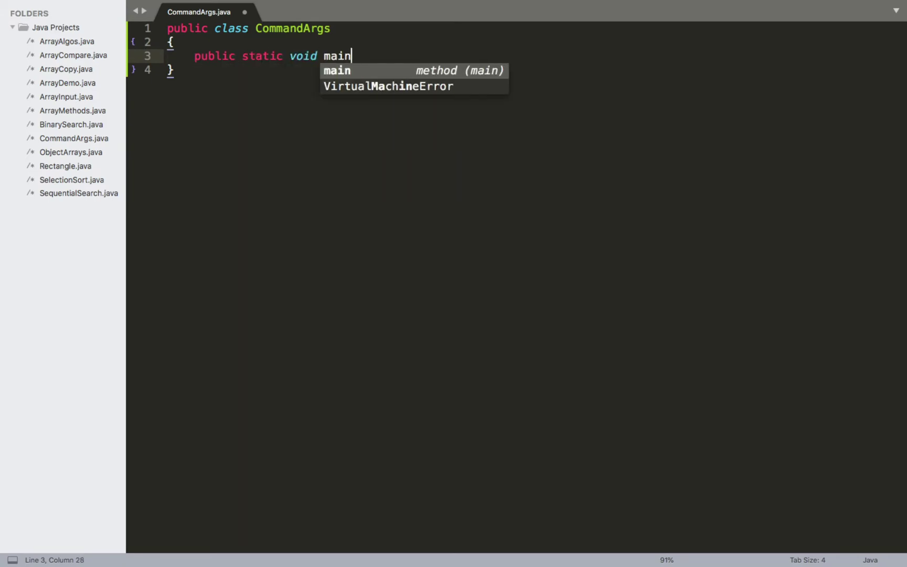
pyautogui.write('(S')
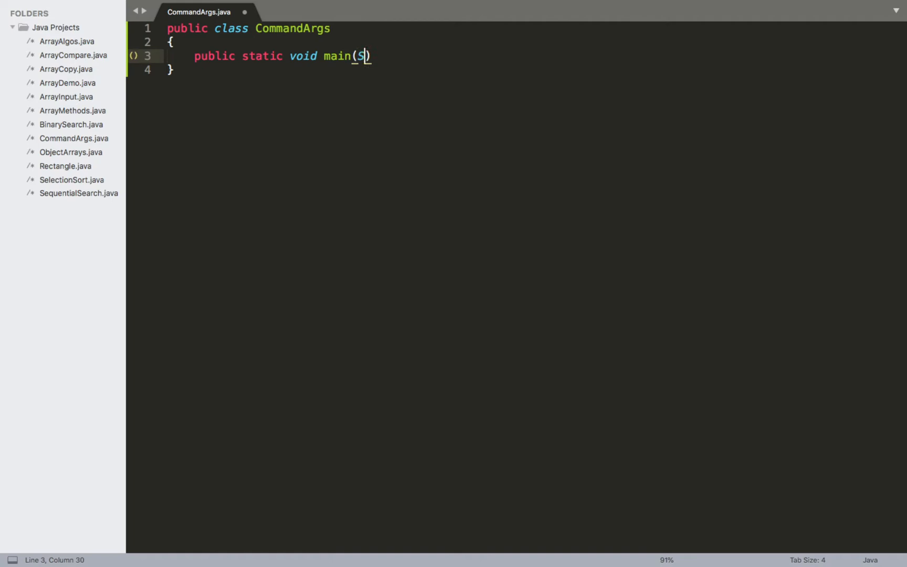
pyautogui.write('tring[] args')
pyautogui.write('{')
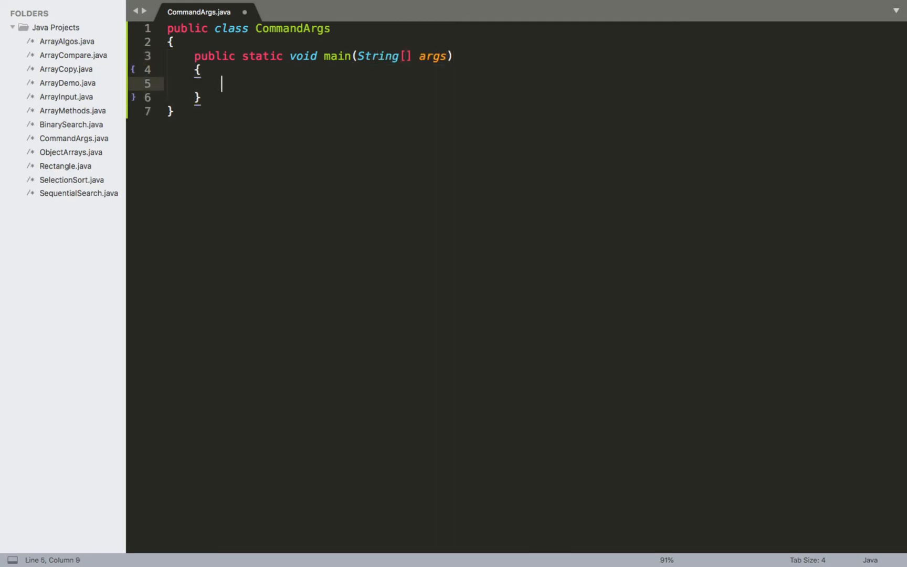
pyautogui.moveTo(384, 55)
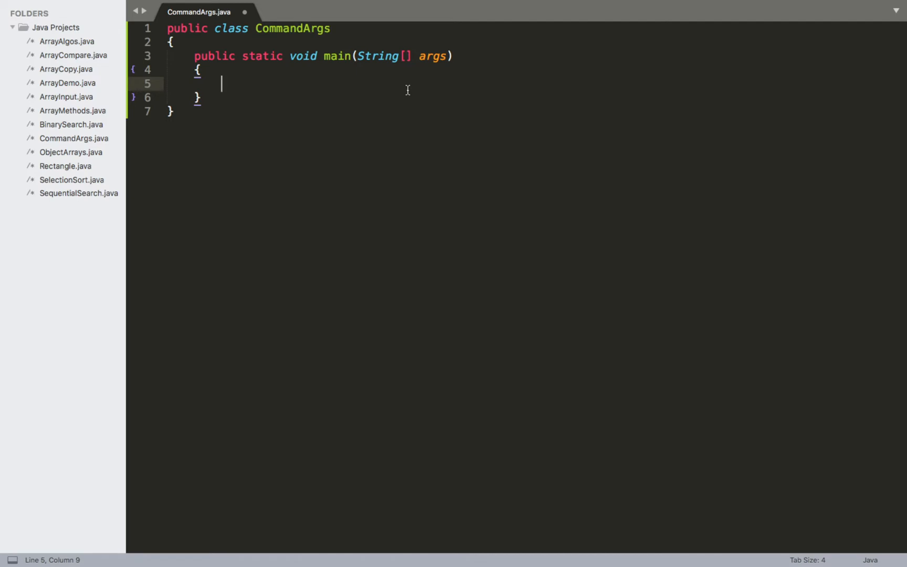
pyautogui.moveTo(396, 78)
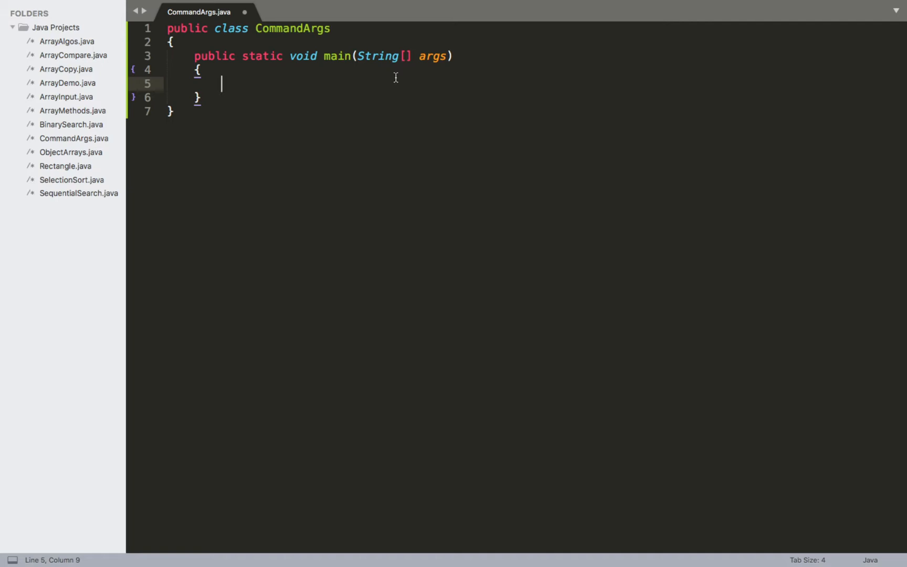
pyautogui.moveTo(408, 66)
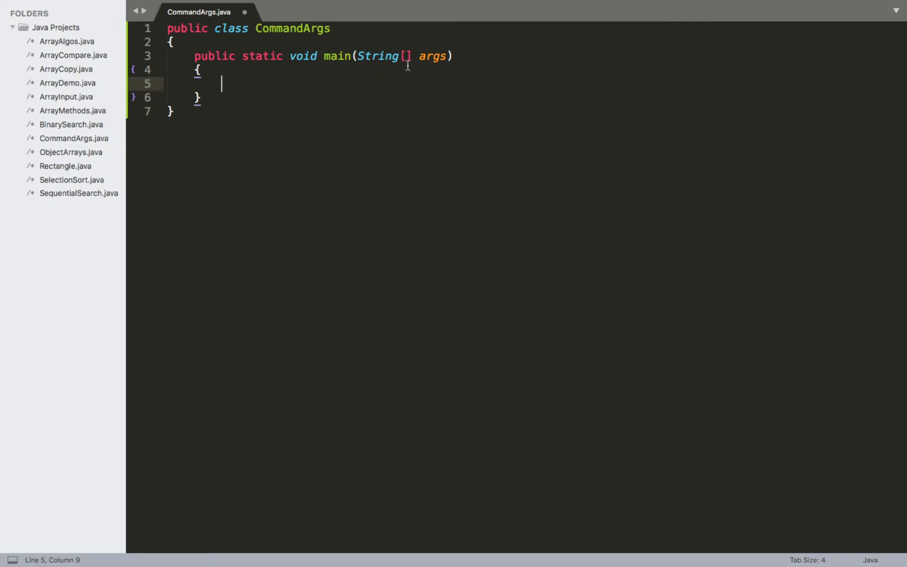
pyautogui.moveTo(294, 141)
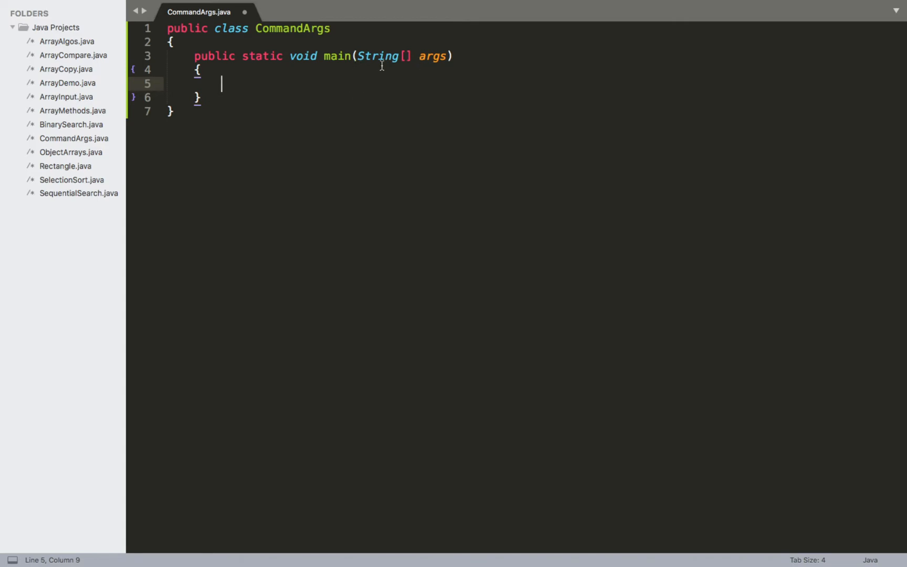
pyautogui.moveTo(413, 169)
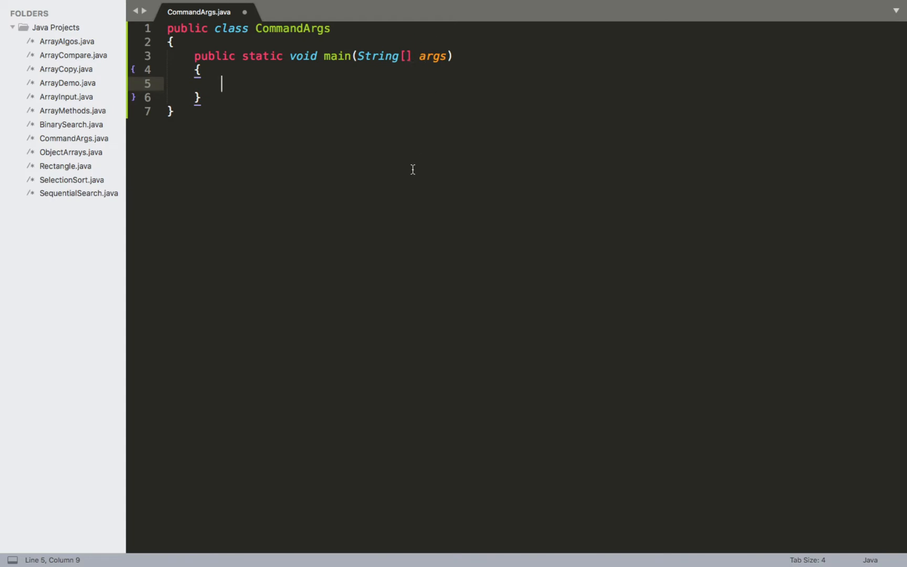
# - Add System.out.println(args[0]); inside main and save the file
pyautogui.write('System.')
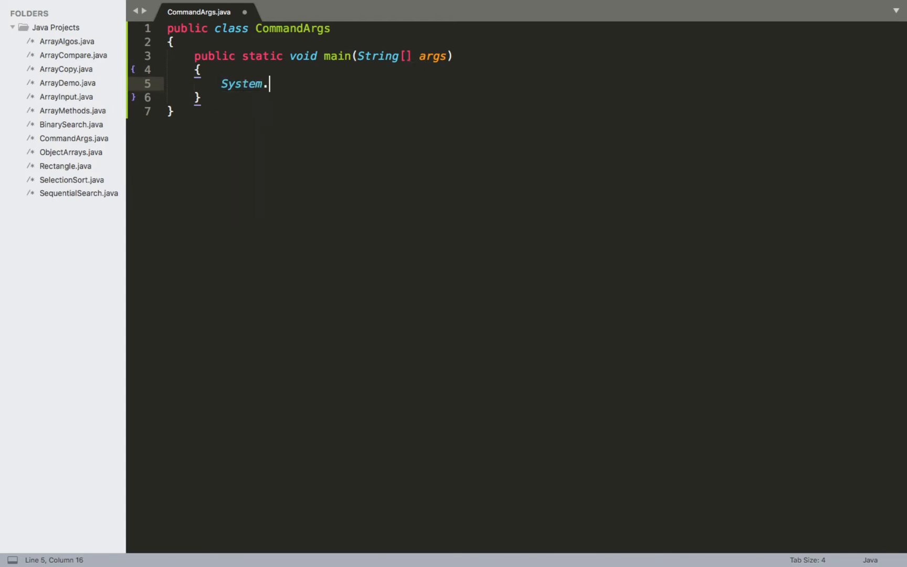
pyautogui.write('out.println')
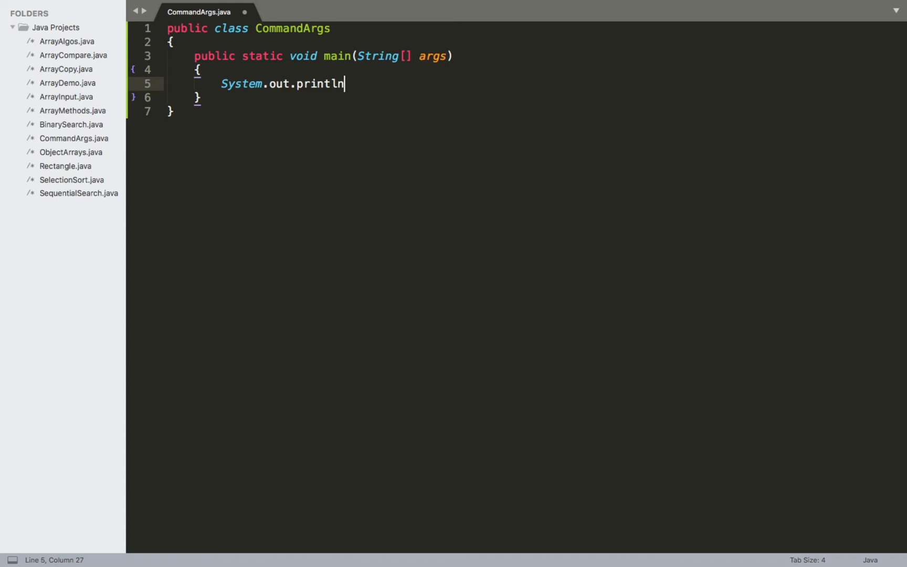
pyautogui.write('();')
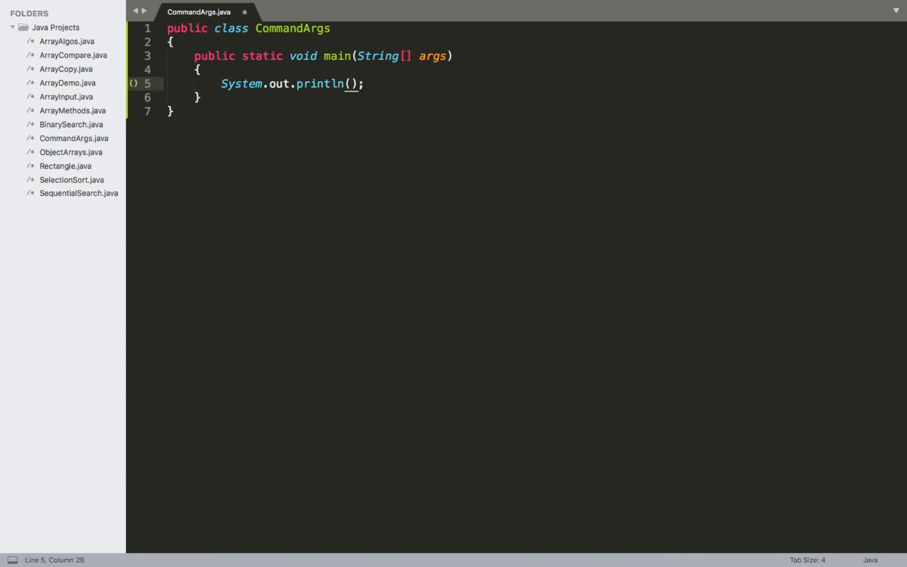
pyautogui.moveTo(418, 55)
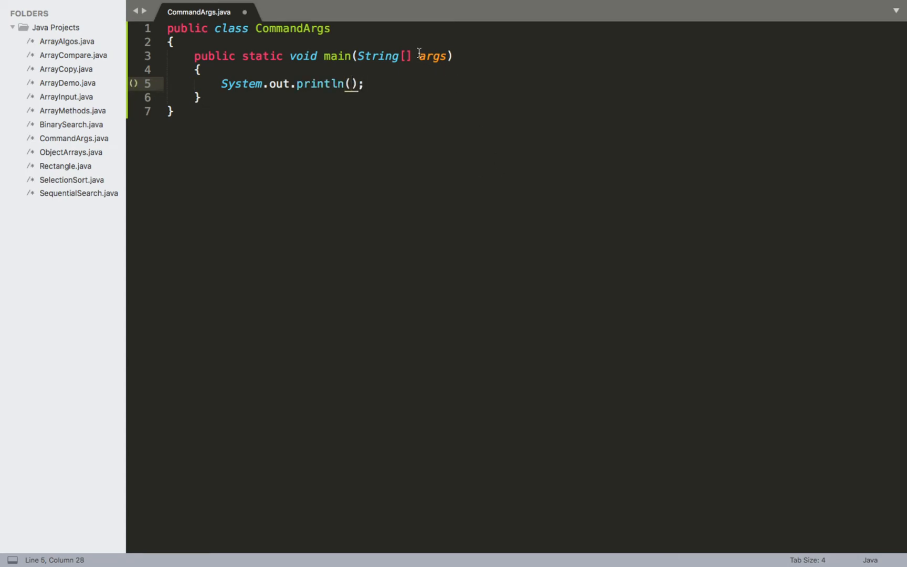
pyautogui.moveTo(448, 89)
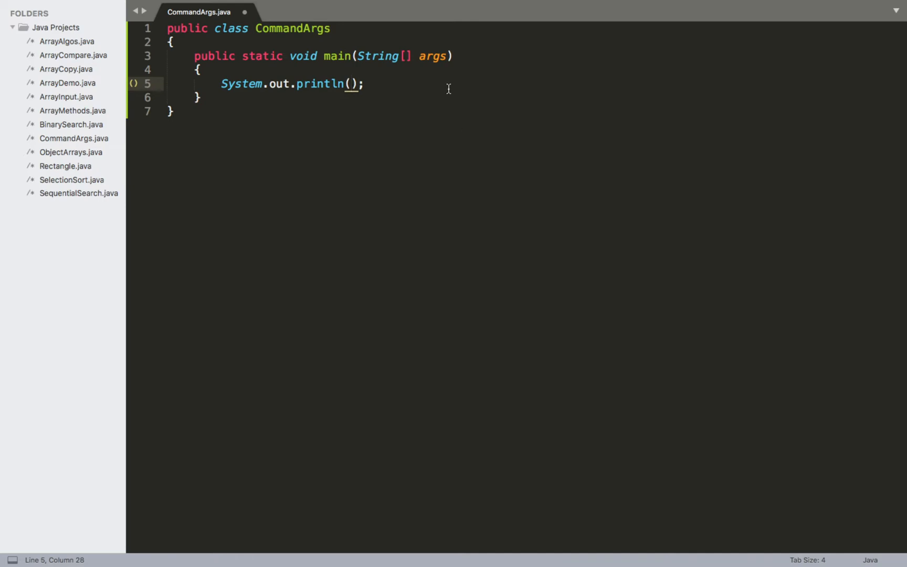
pyautogui.moveTo(425, 54)
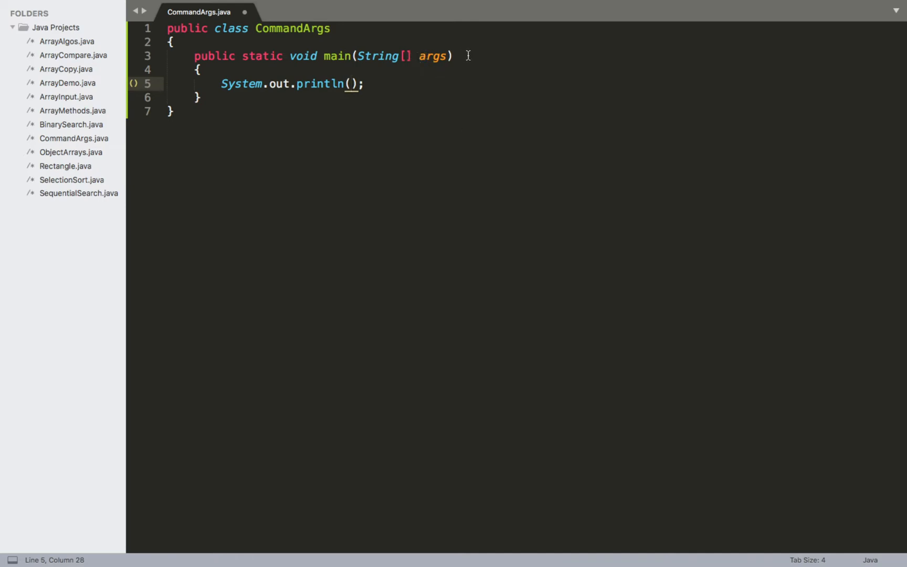
pyautogui.write('args[0]')
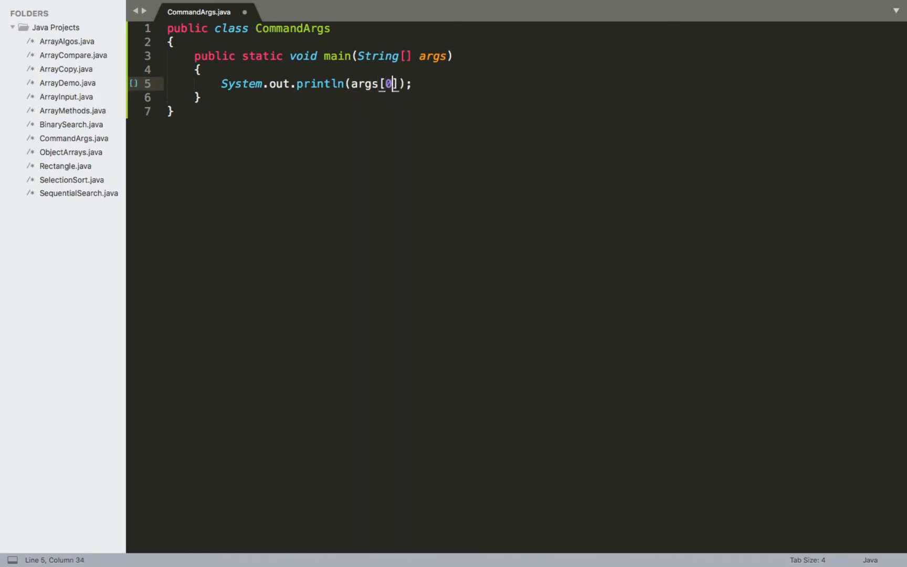
pyautogui.press('cmd+s')
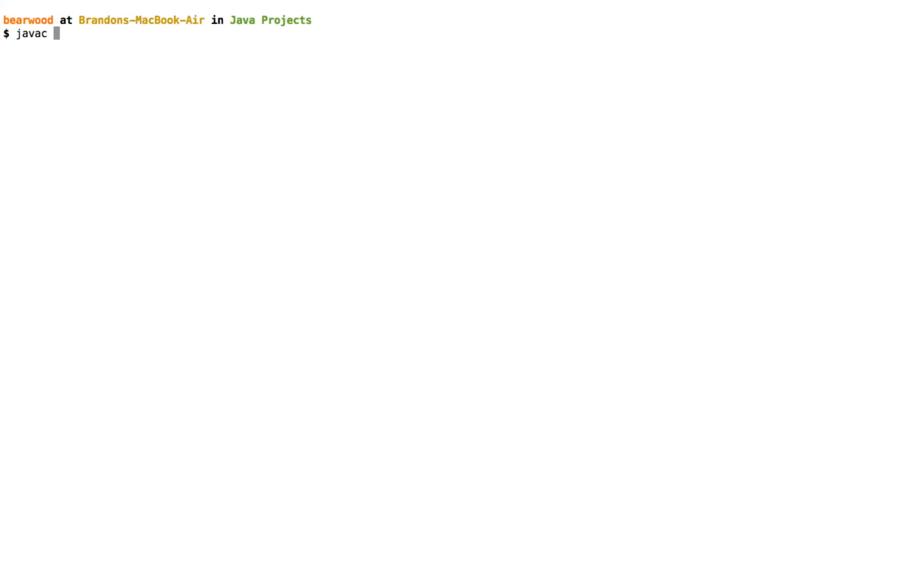
# - Compile with javac CommandArgs.java and run java CommandArgs Hello, world! printing Hello,
pyautogui.write('CommandArgs.')
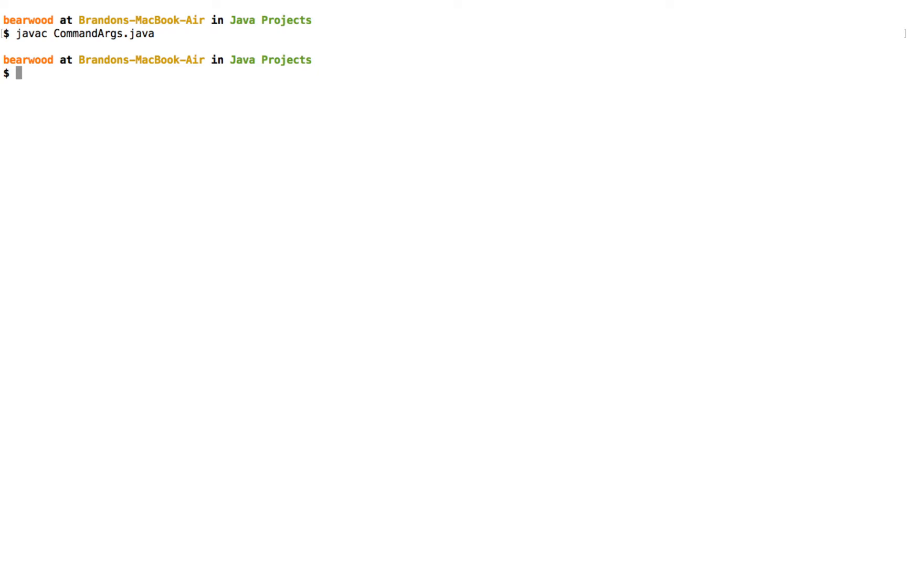
pyautogui.write('java')
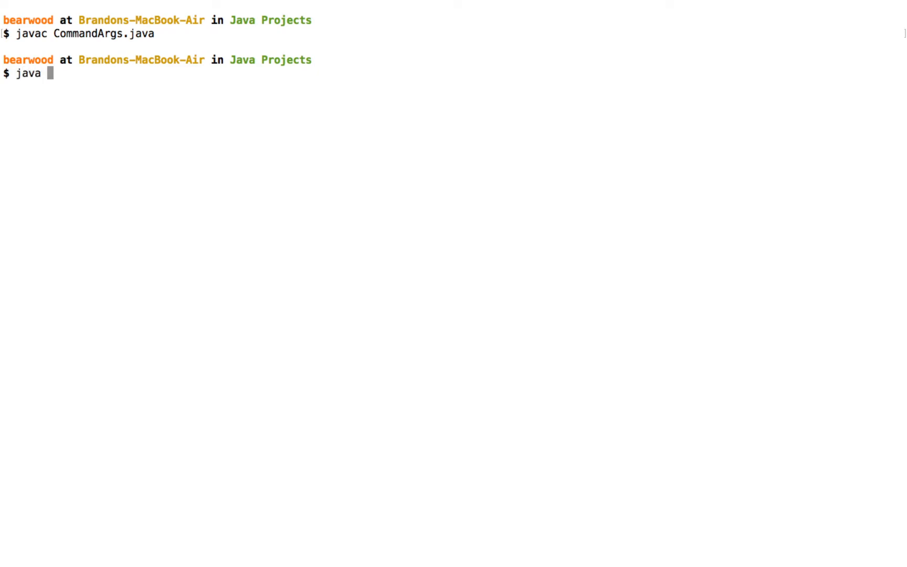
pyautogui.write('CommandArg')
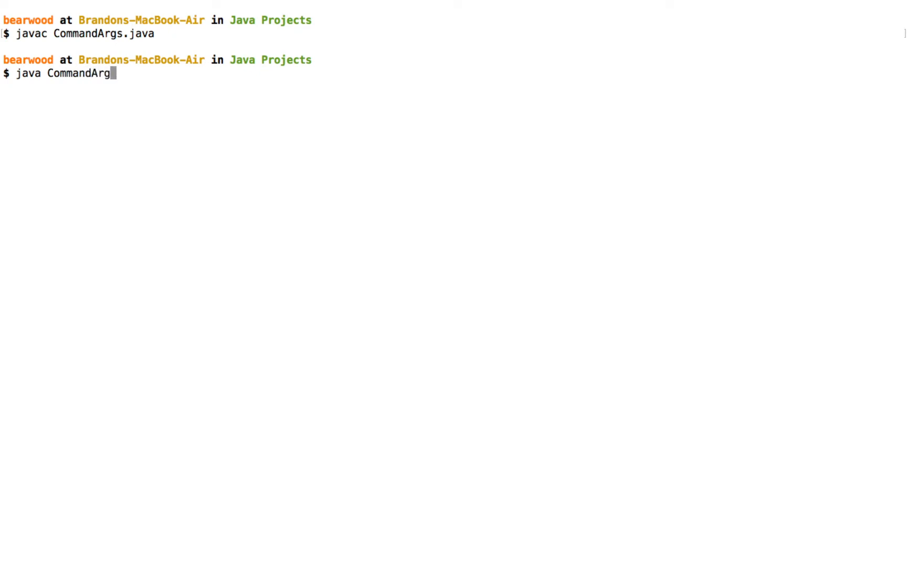
pyautogui.write('s')
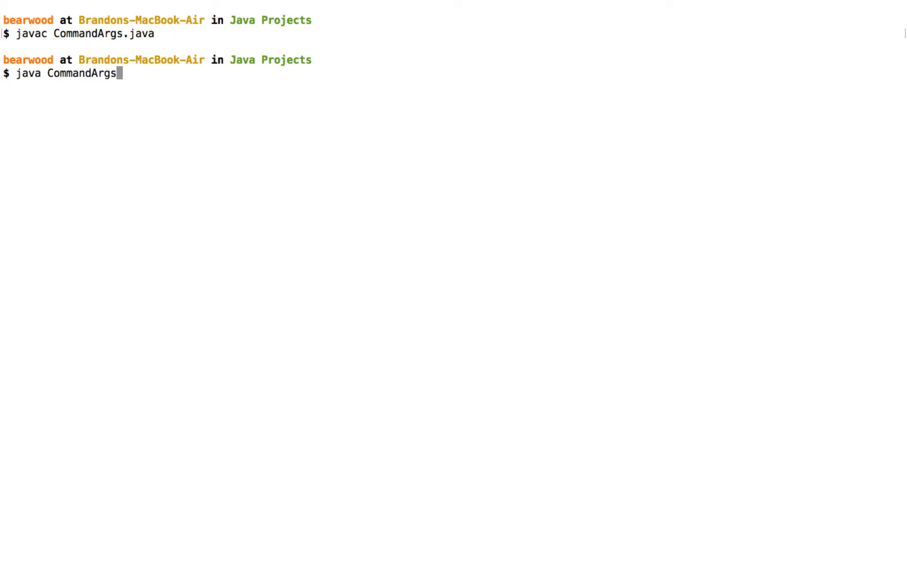
pyautogui.write('" "')
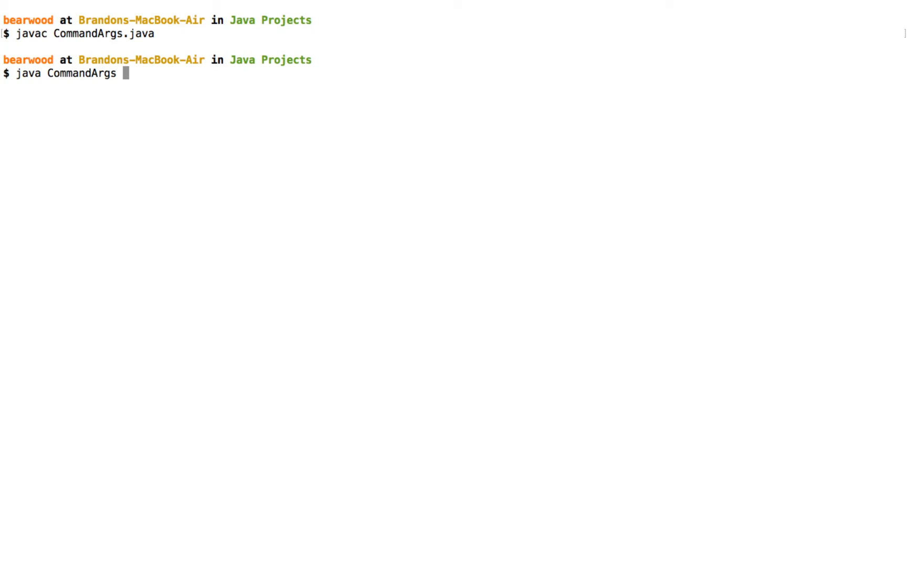
pyautogui.write('Hello')
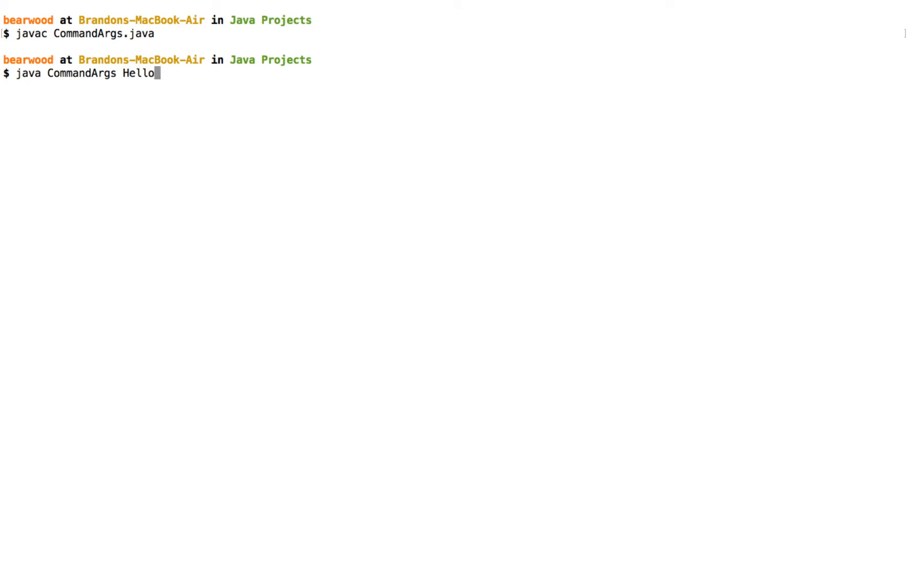
pyautogui.write(', world!')
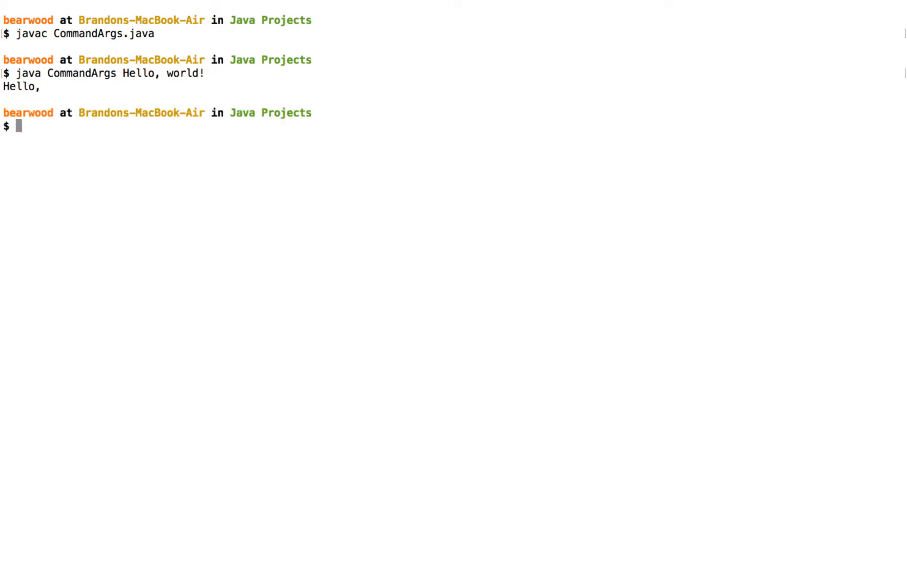
pyautogui.moveTo(51, 115)
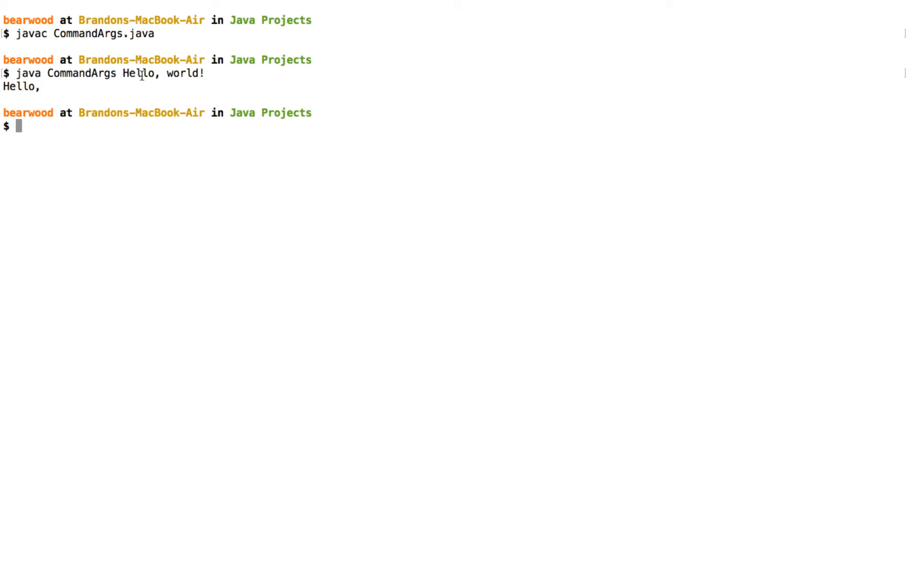
pyautogui.moveTo(173, 123)
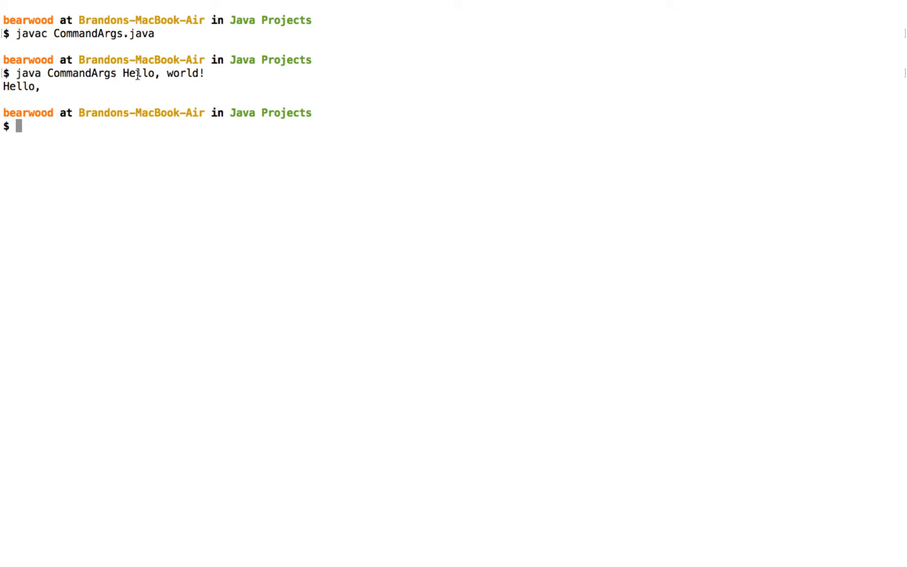
pyautogui.moveTo(181, 77)
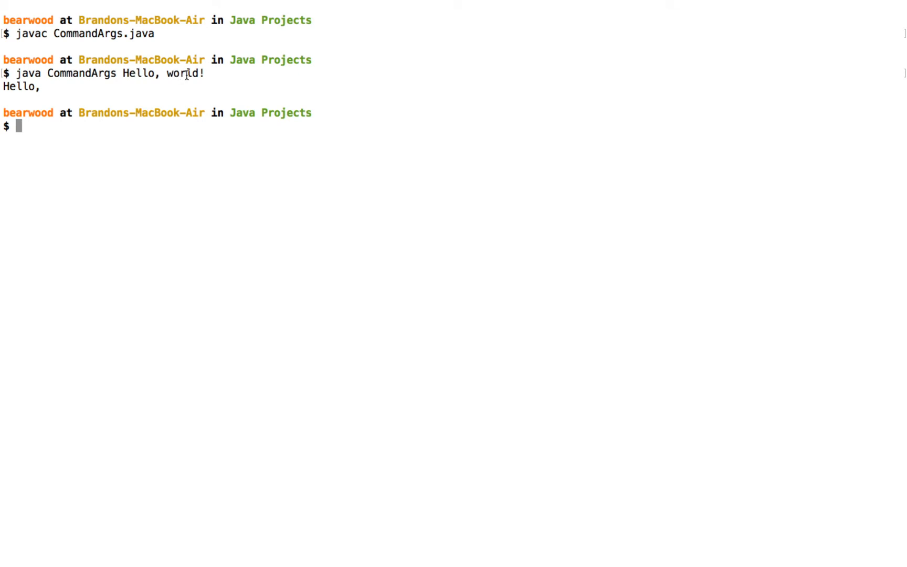
pyautogui.moveTo(176, 92)
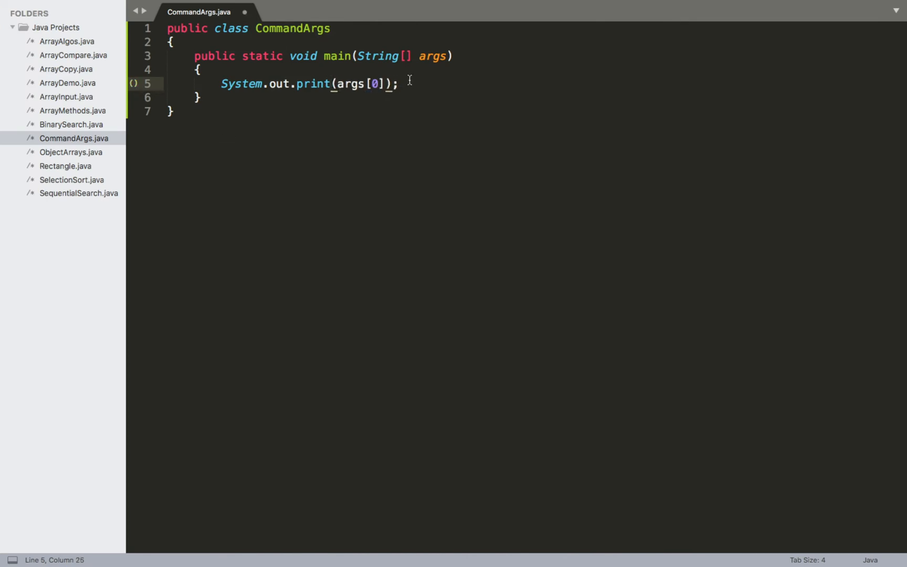
# - Add System.out.print(args[1]); below the first print statement
pyautogui.write('System.')
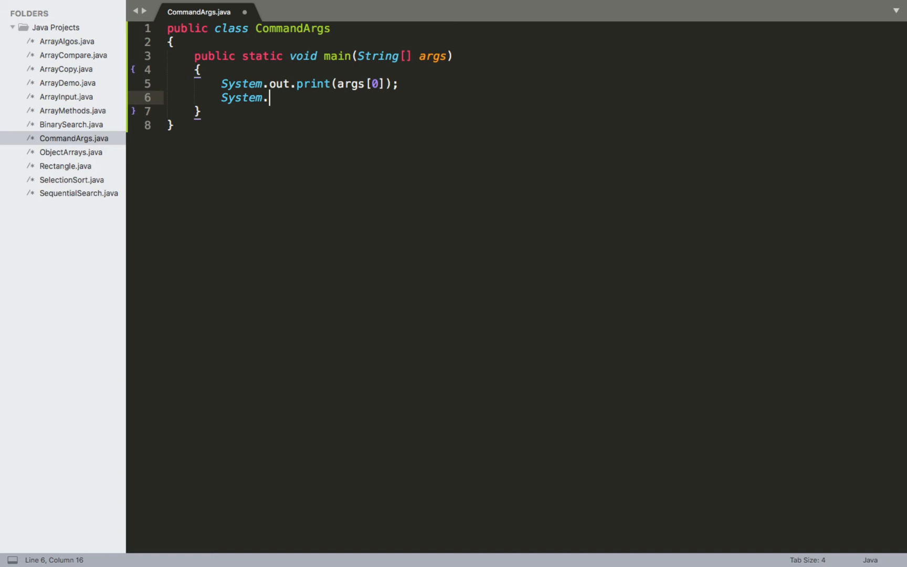
pyautogui.write('out.print();')
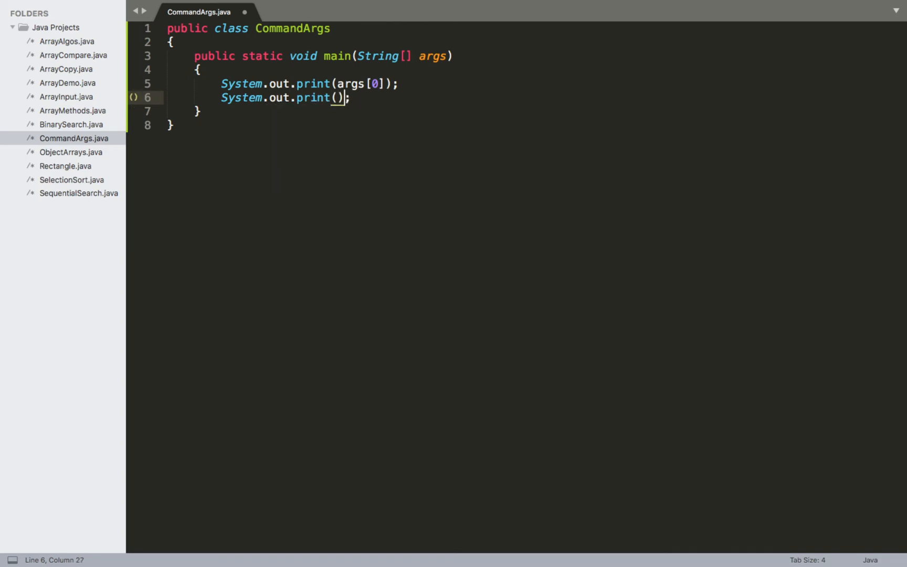
pyautogui.write('args[1]')
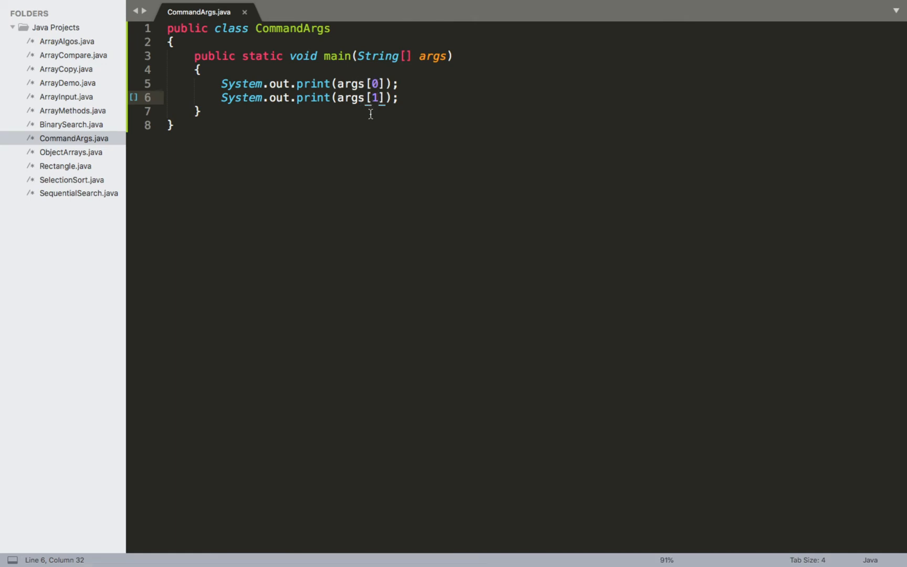
pyautogui.moveTo(411, 100)
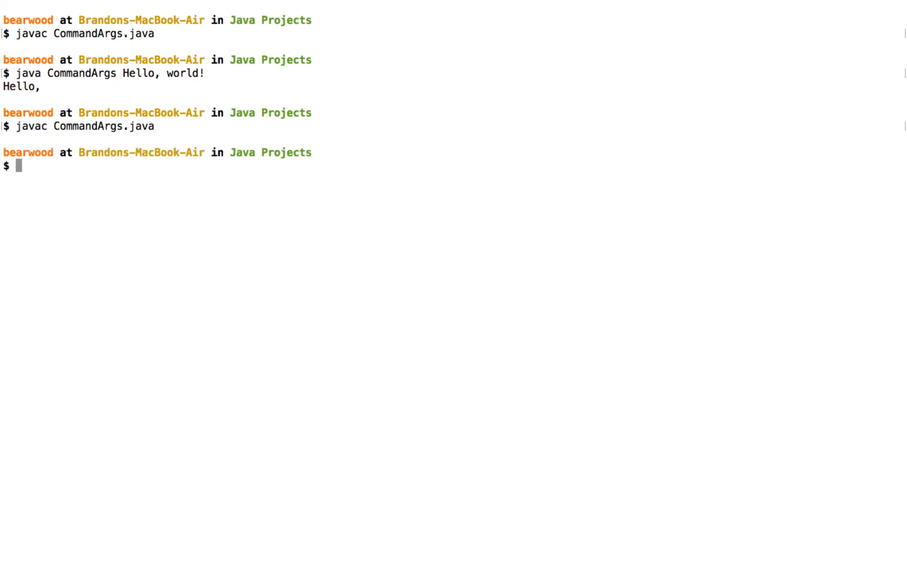
# - Rerun java CommandArgs Hello, world! against the recompiled class
pyautogui.write('java CommandArgs Hello, world!')
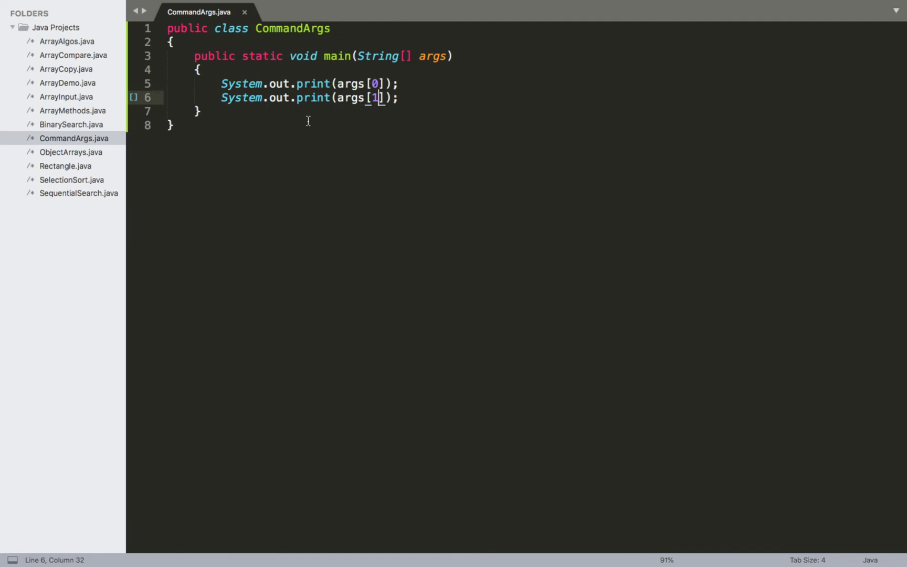
pyautogui.moveTo(320, 82)
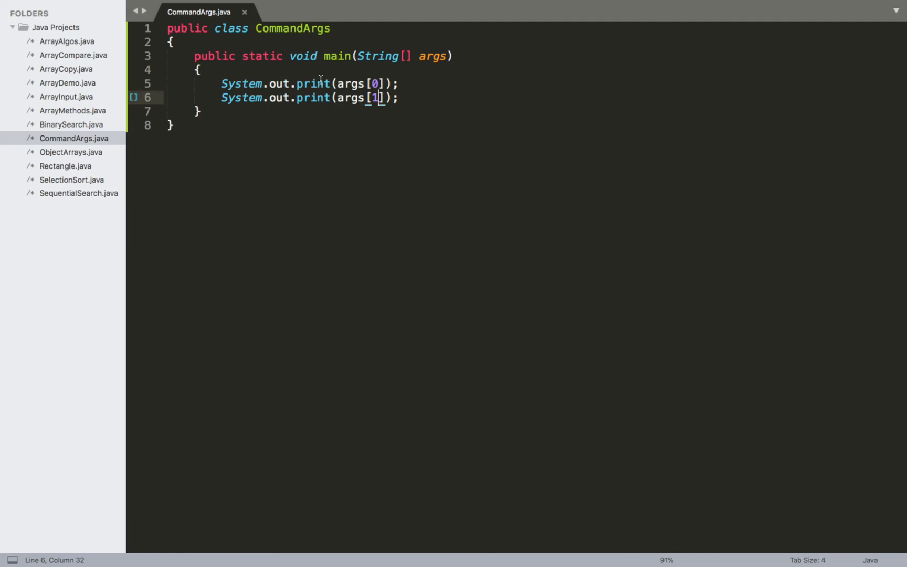
pyautogui.moveTo(385, 51)
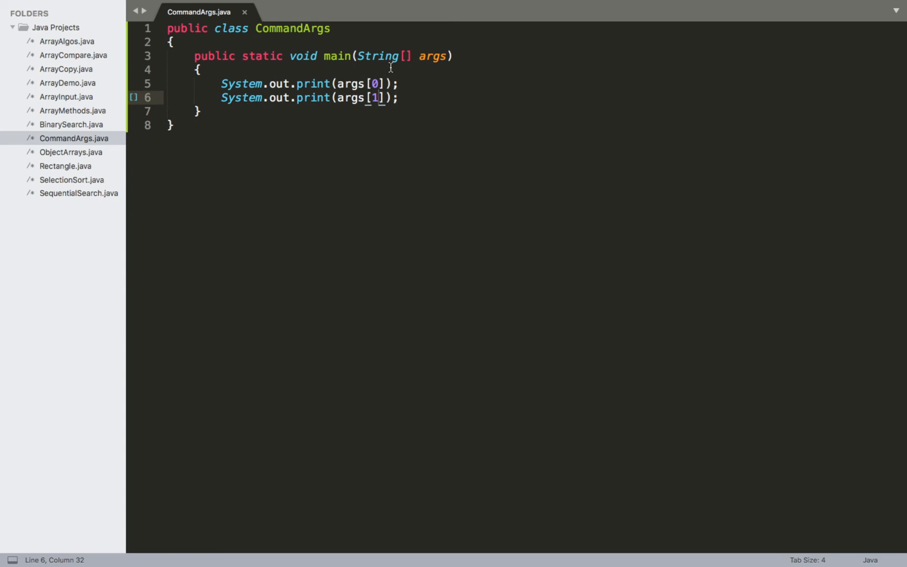
pyautogui.moveTo(424, 109)
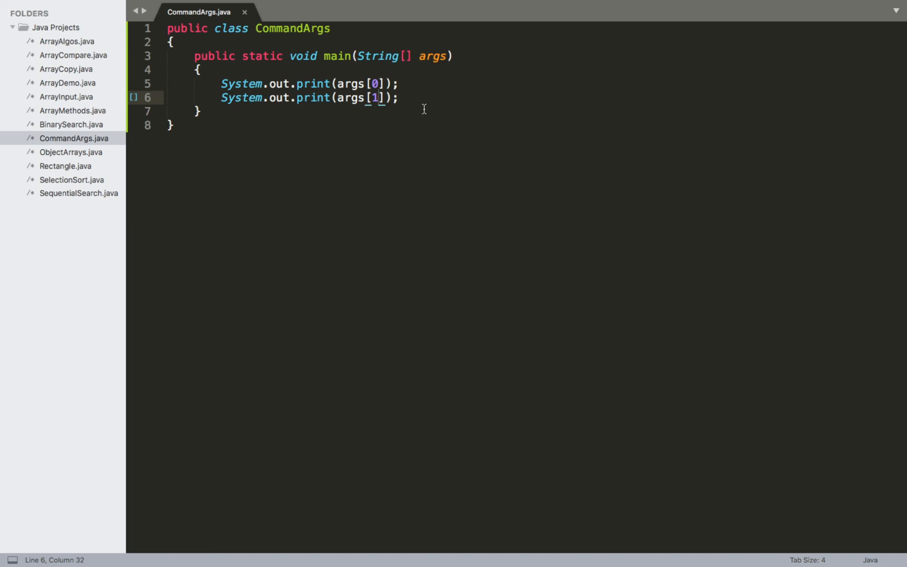
pyautogui.moveTo(416, 63)
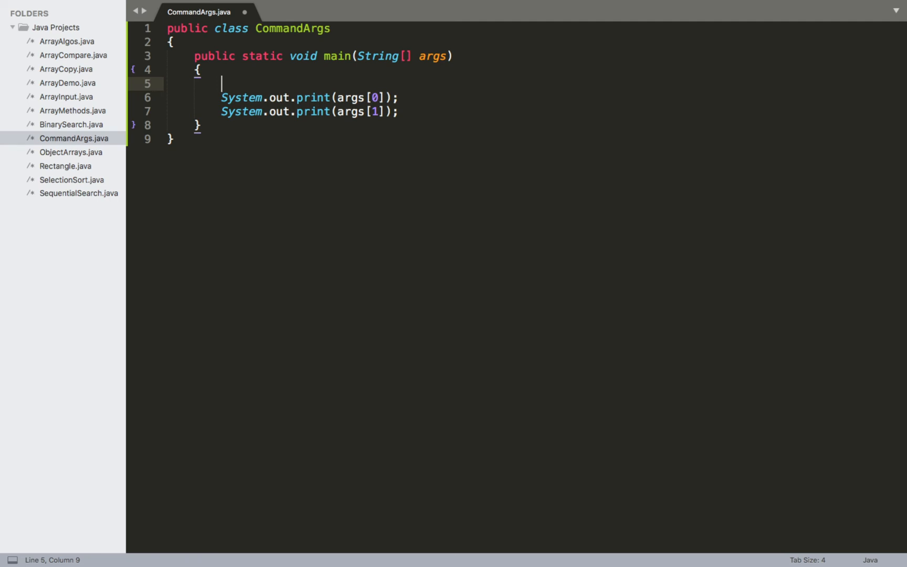
# - Write the comment // Run --> Set Project Configuration --> Customize... at the top of main
pyautogui.write('// R')
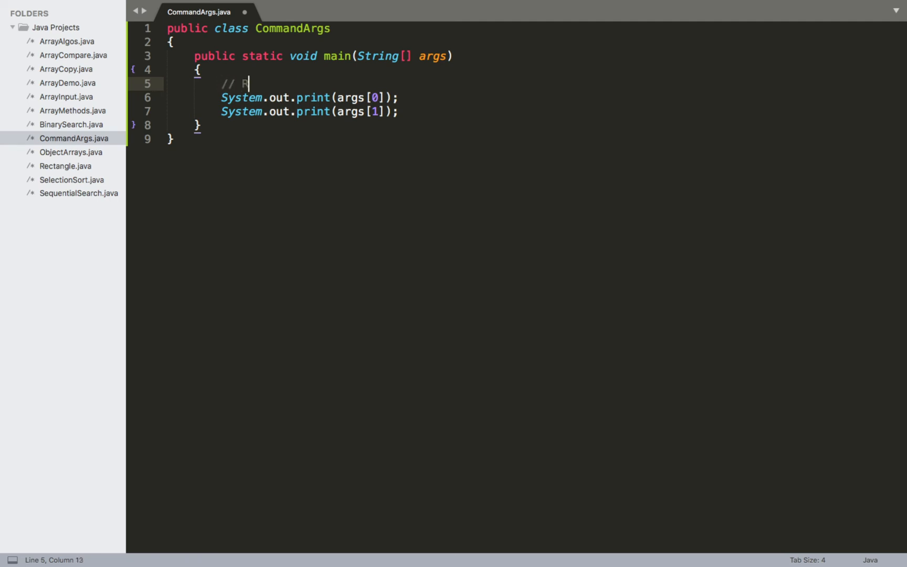
pyautogui.write('un -->')
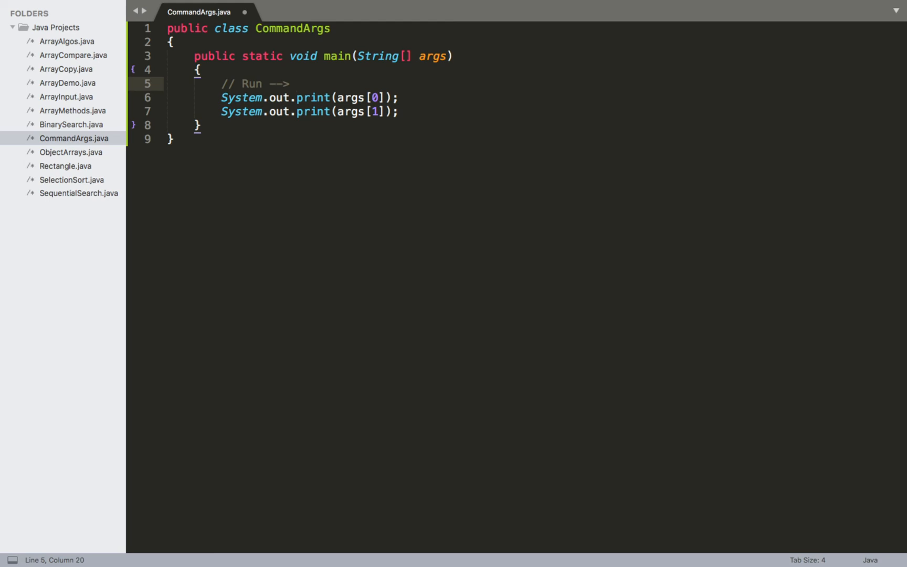
pyautogui.write('Set Or')
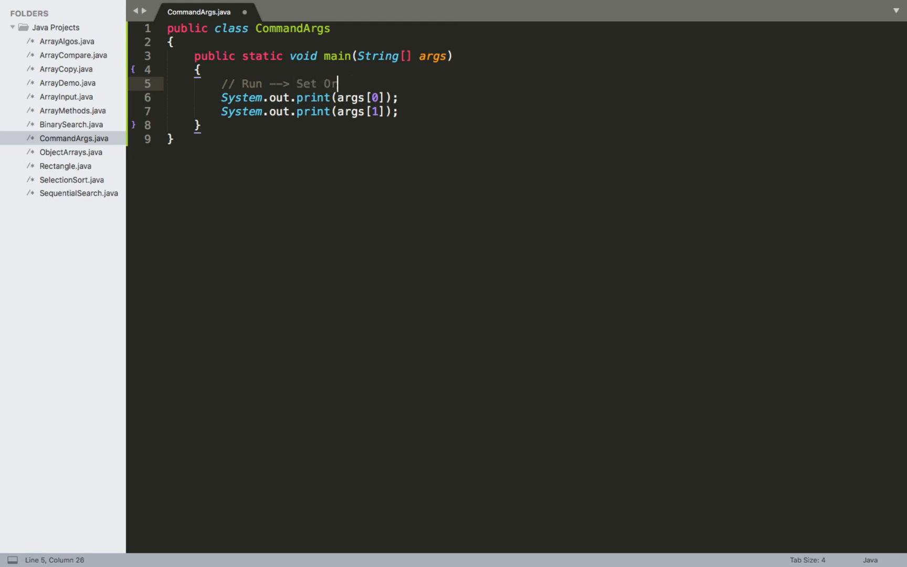
pyautogui.write('roject Confi')
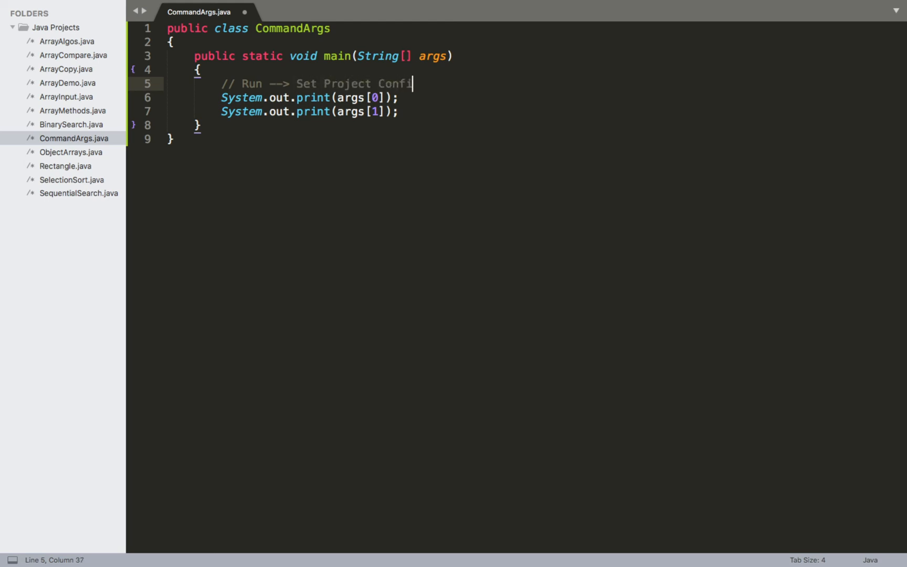
pyautogui.write('guration -->')
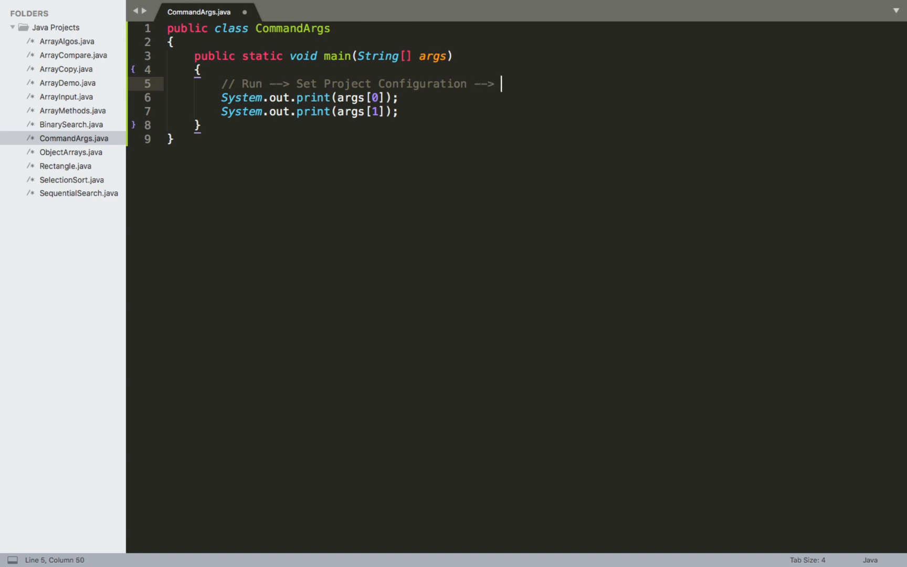
pyautogui.write('Cu')
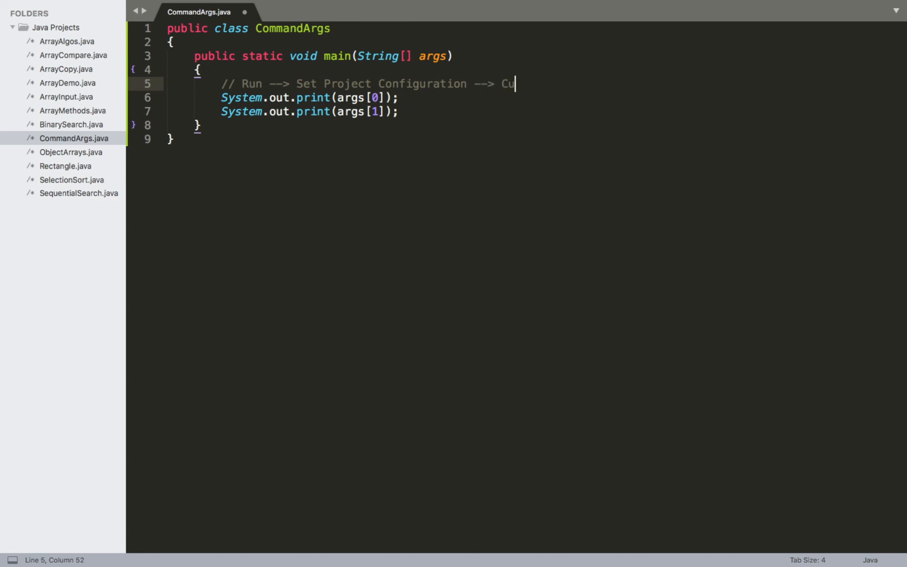
pyautogui.write('stomize...')
pyautogui.write('//')
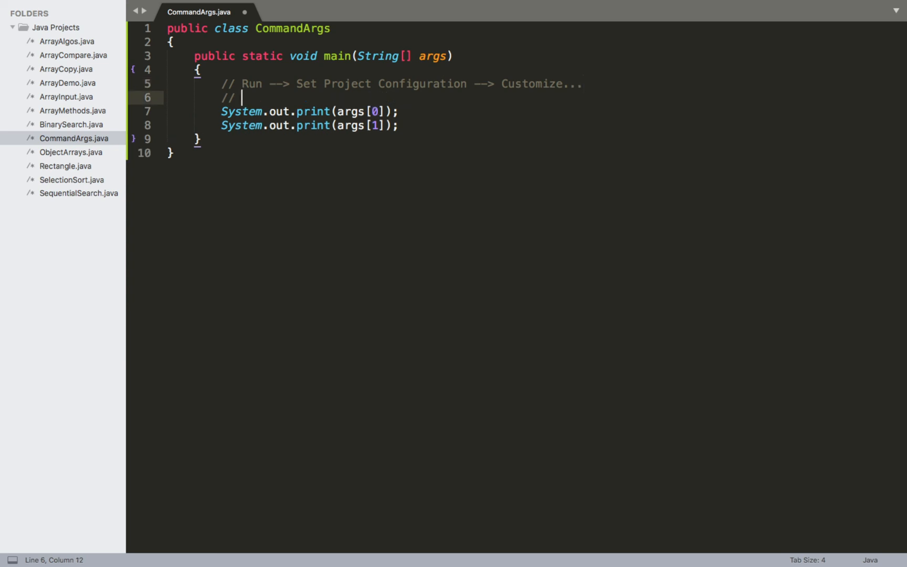
# - Write the second comment line // Arguments: beneath the configuration path comment
pyautogui.write('Arguments')
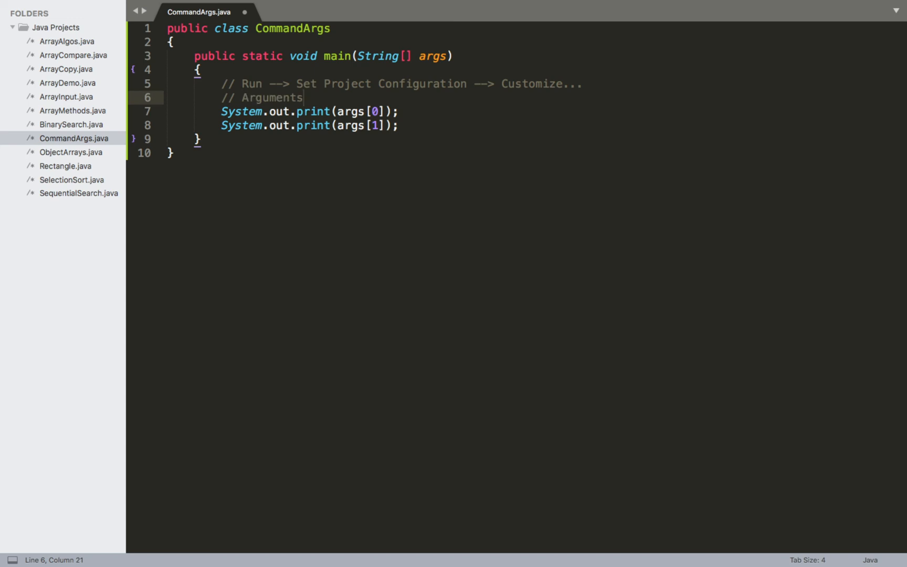
pyautogui.write(':')
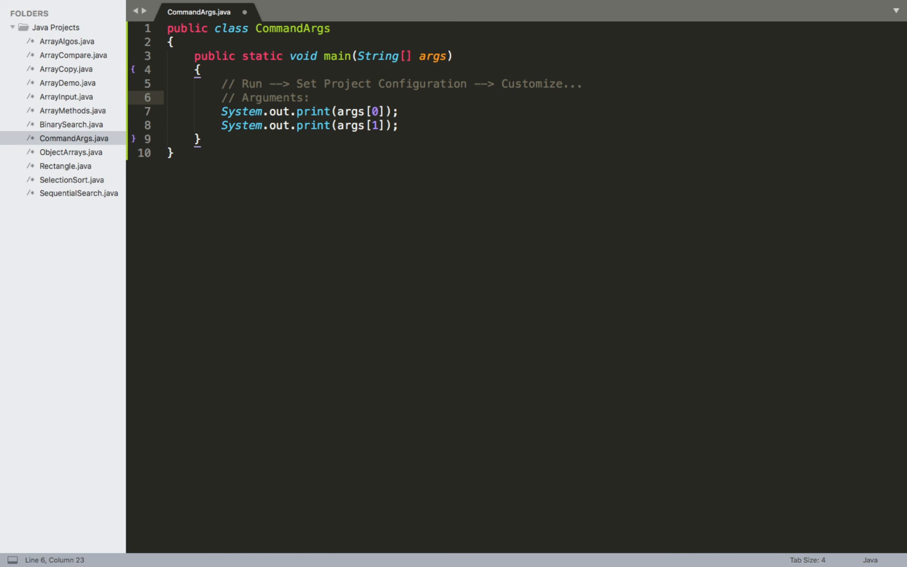
pyautogui.moveTo(234, 97)
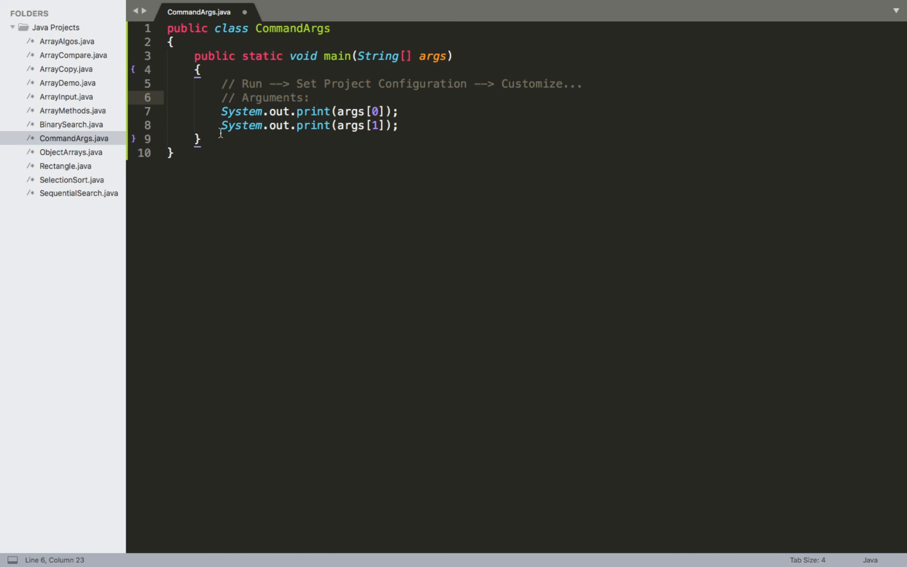
pyautogui.moveTo(351, 97)
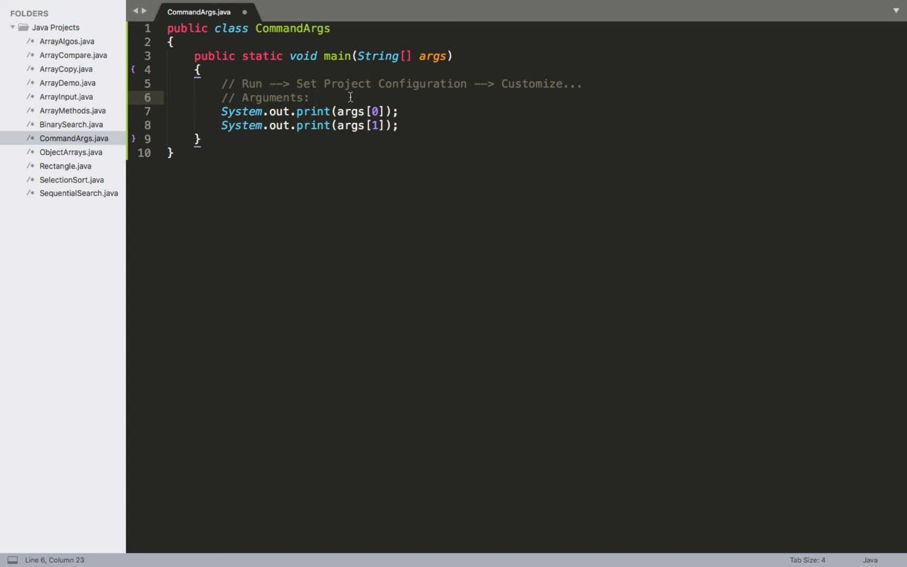
pyautogui.moveTo(362, 100)
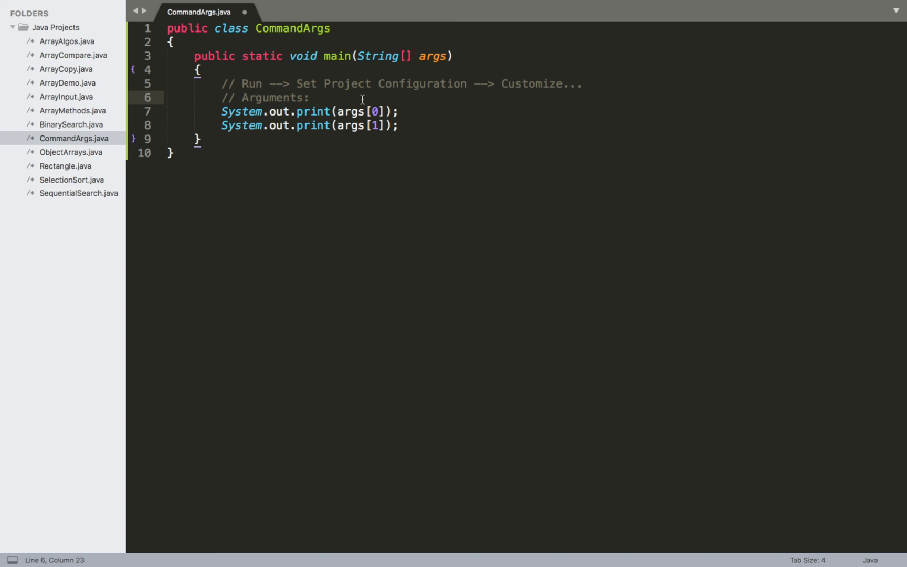
pyautogui.moveTo(453, 95)
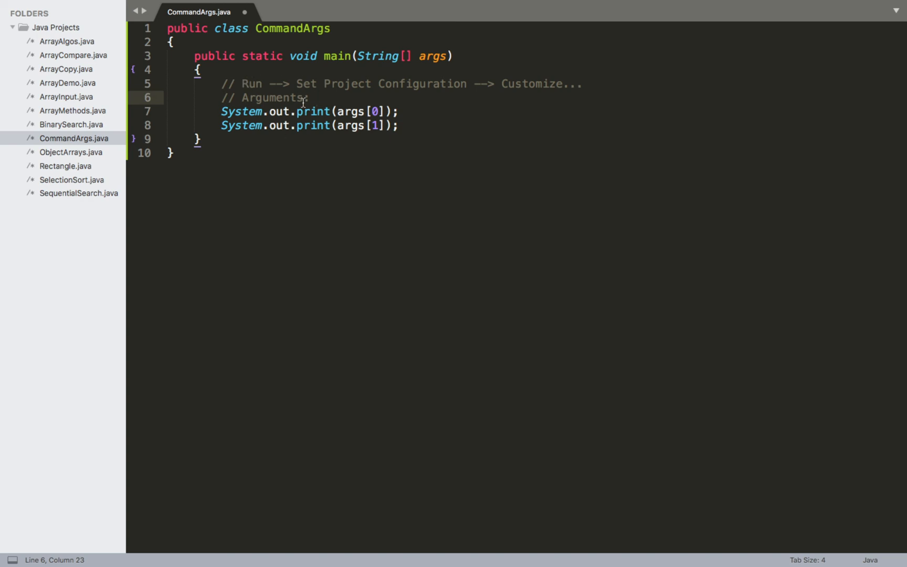
pyautogui.moveTo(319, 97)
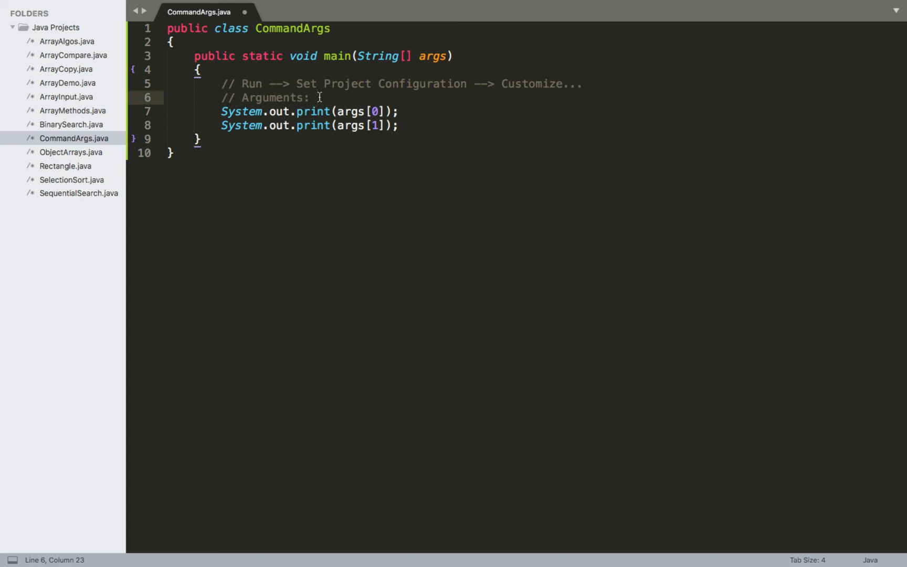